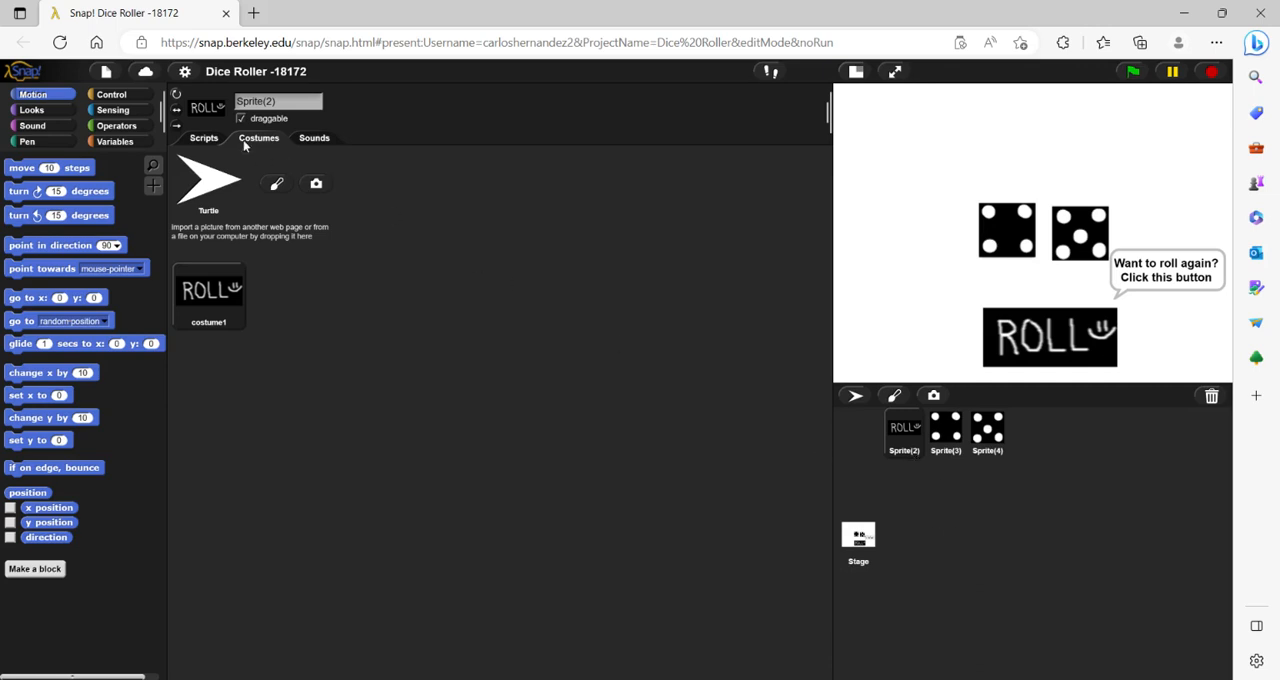
Show Sprite(2)'s 'when I am clicked' script that picks random values for both dice
{"action": "left_click", "coordinate": [204, 138]}
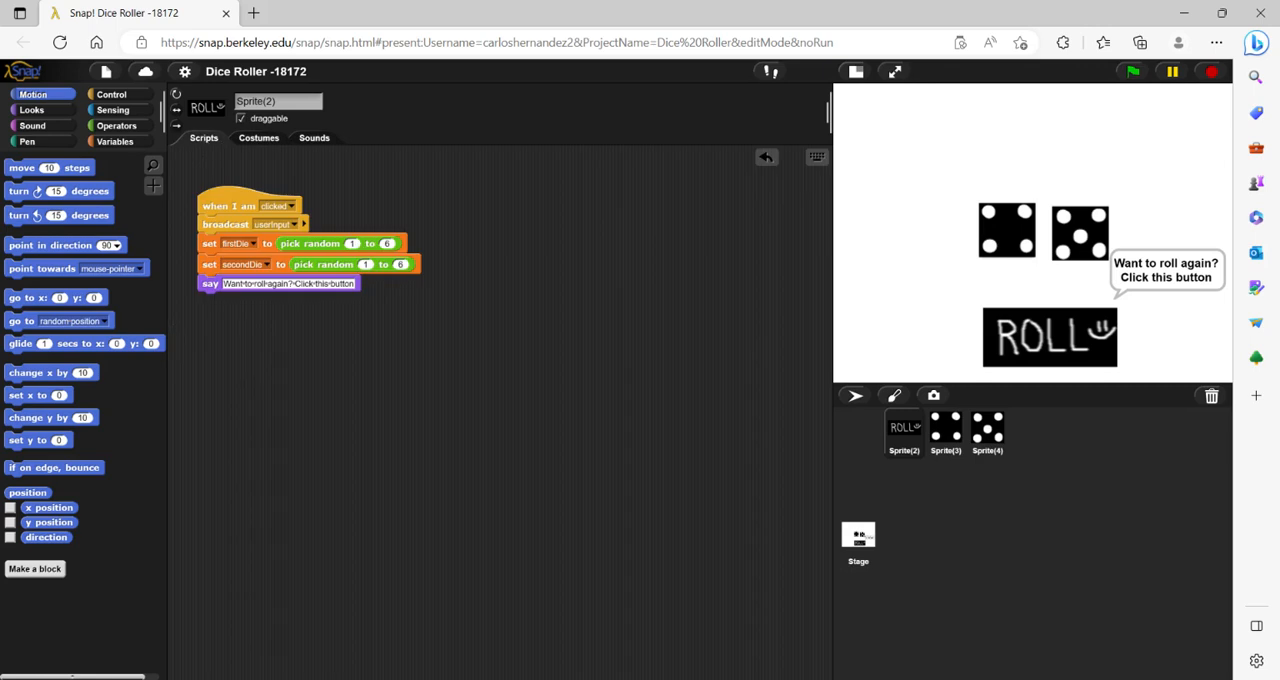
{"action": "mouse_move", "coordinate": [316, 264]}
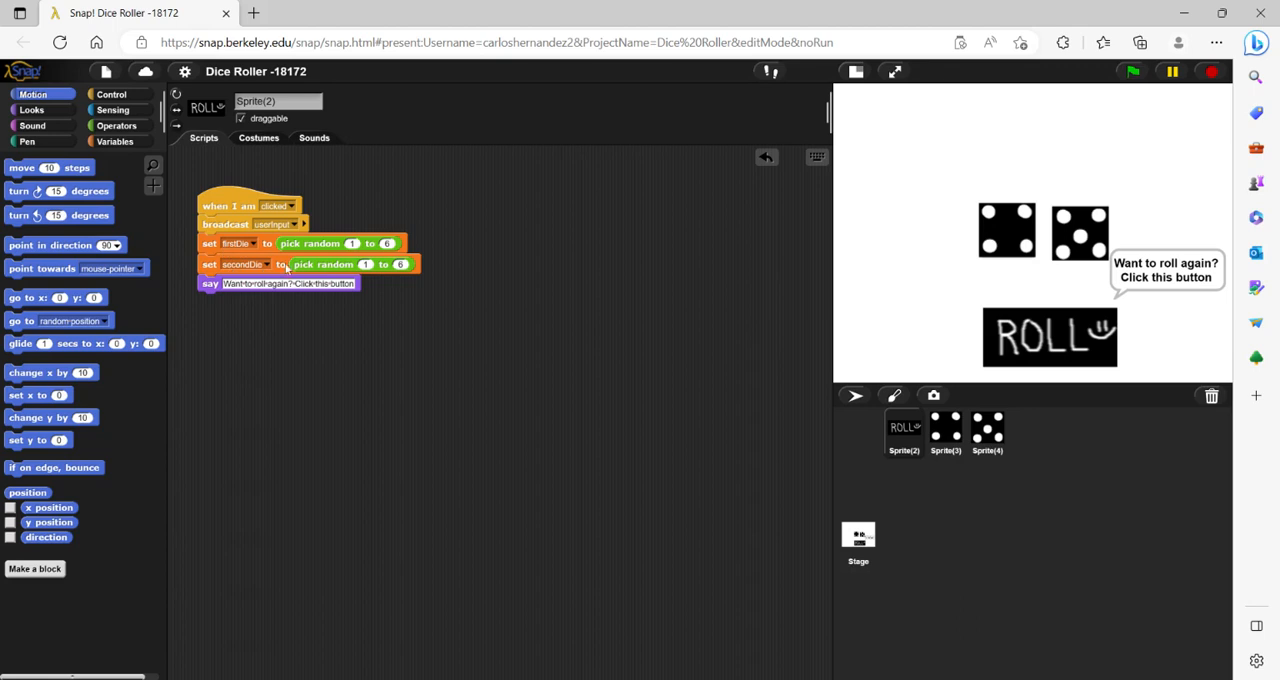
{"action": "mouse_move", "coordinate": [396, 288]}
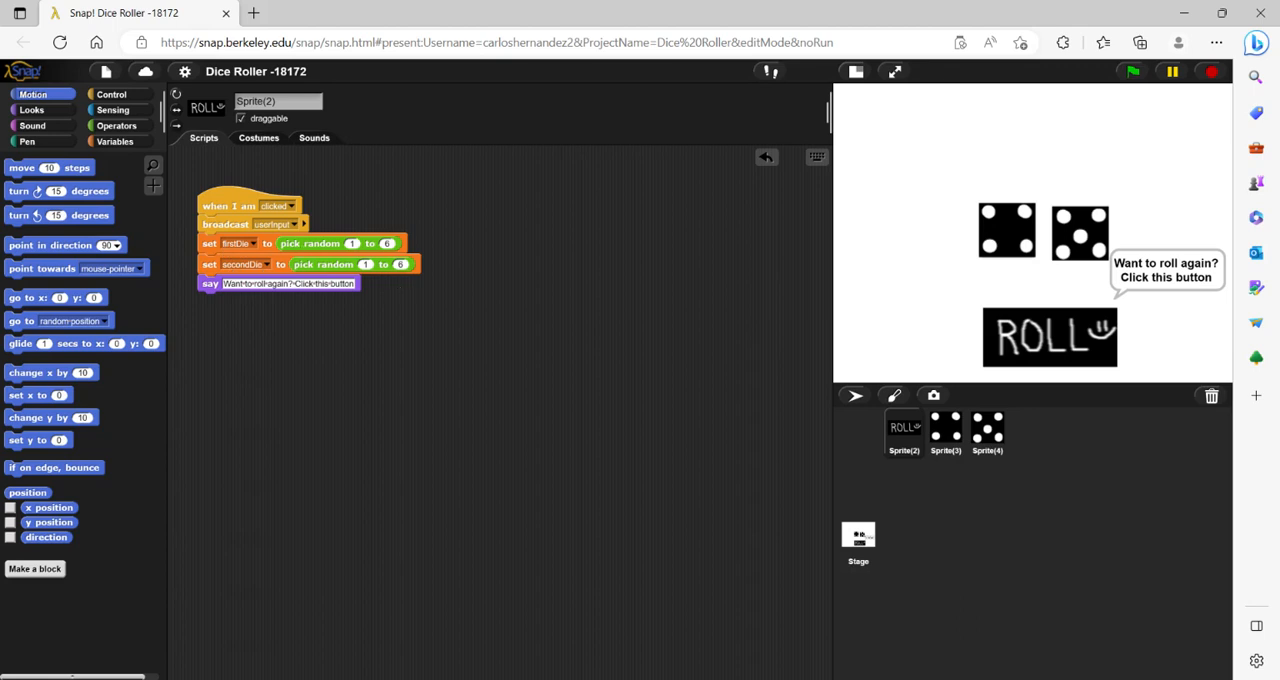
{"action": "mouse_move", "coordinate": [1090, 280]}
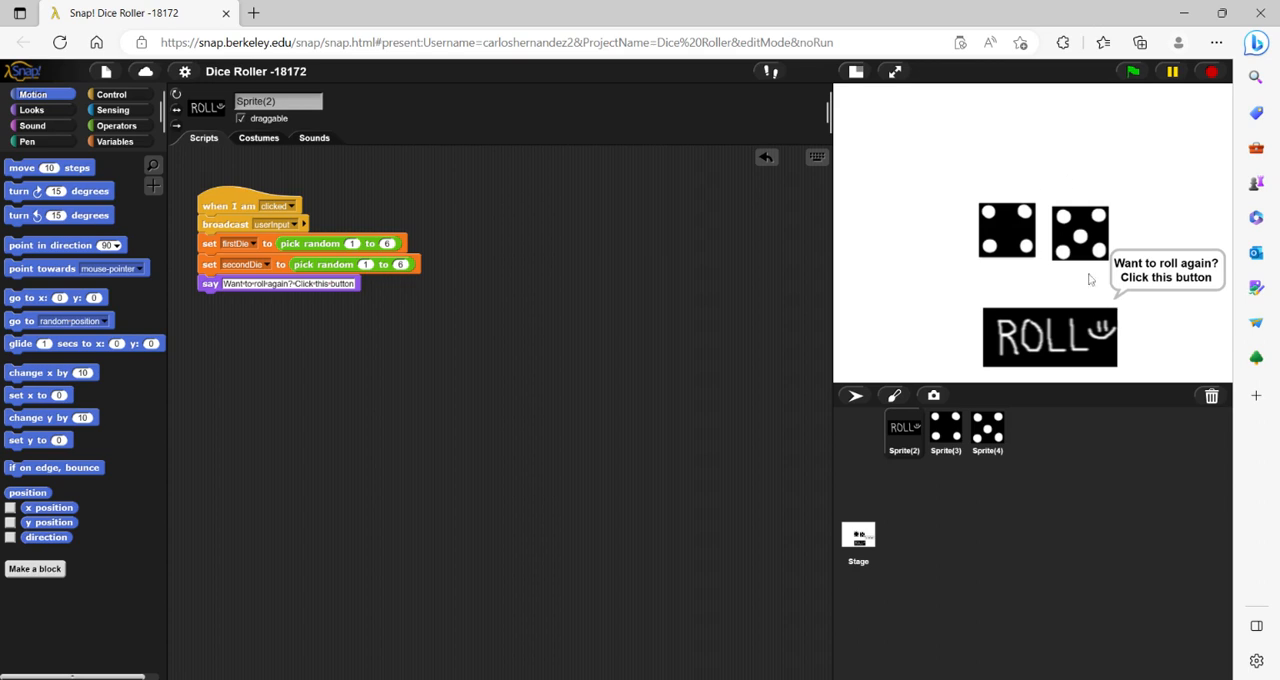
{"action": "mouse_move", "coordinate": [1044, 216]}
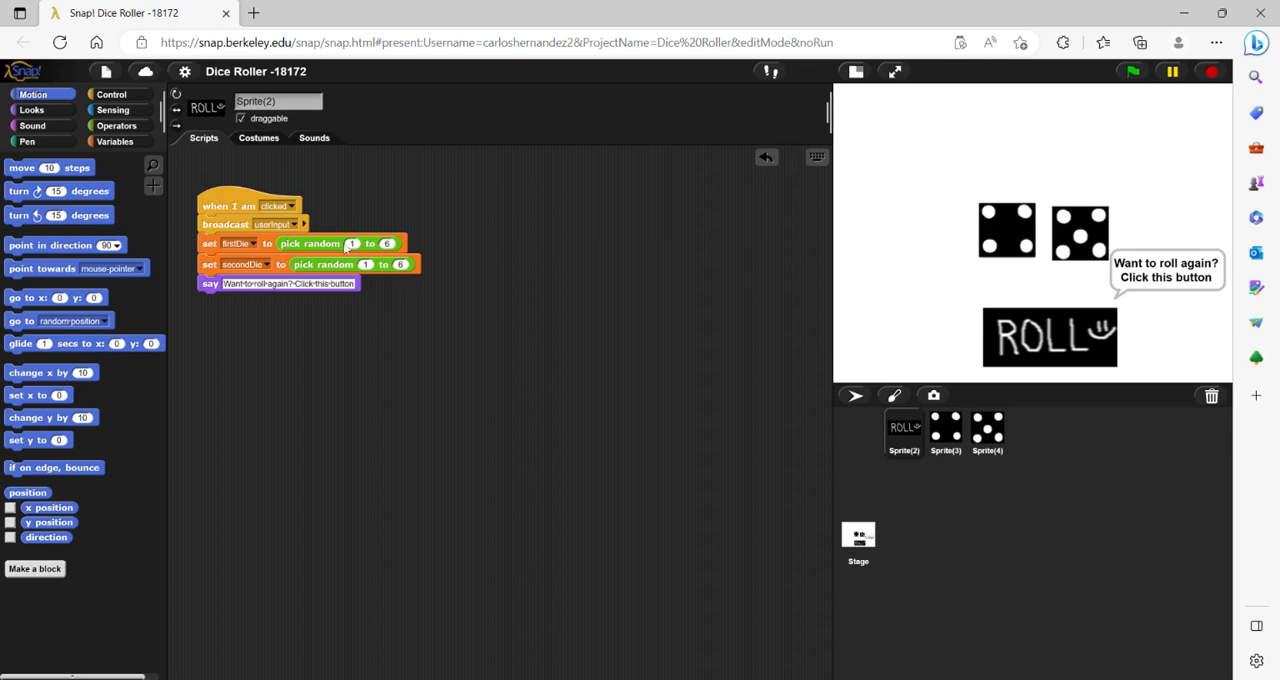
{"action": "mouse_move", "coordinate": [372, 268]}
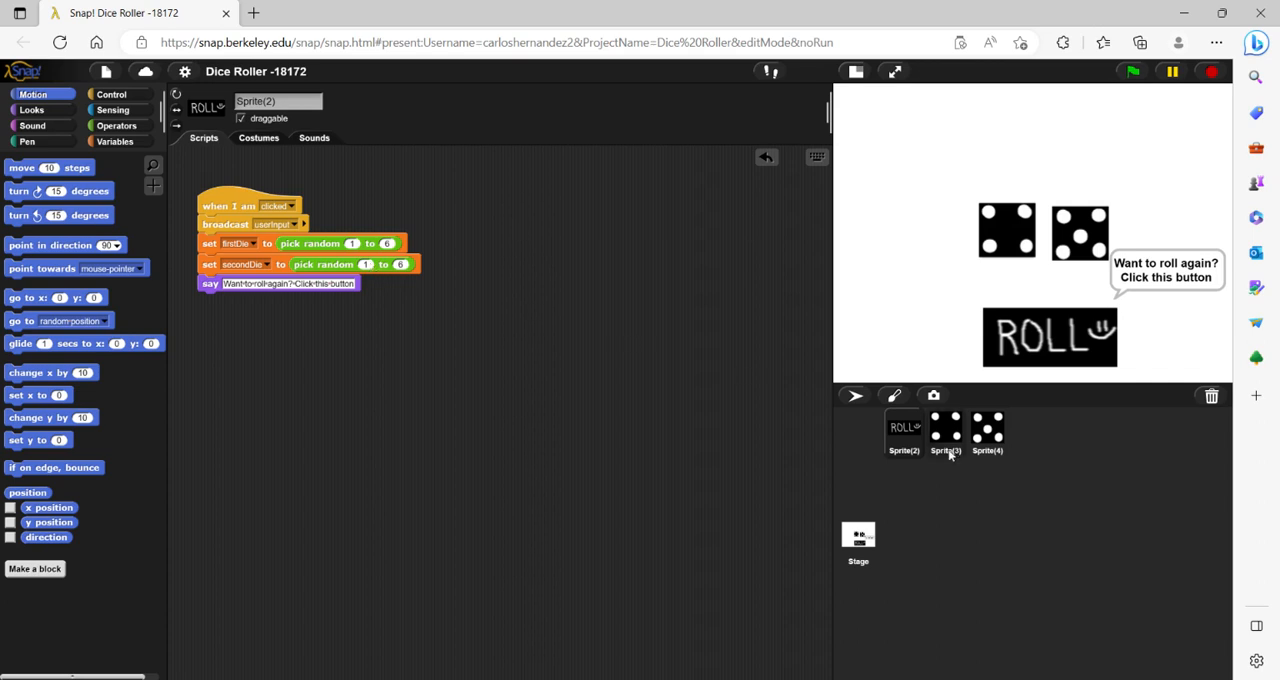
Review Sprite(3)'s secondDie script and six dot costumes, then select Sprite(4)
{"action": "left_click", "coordinate": [944, 432]}
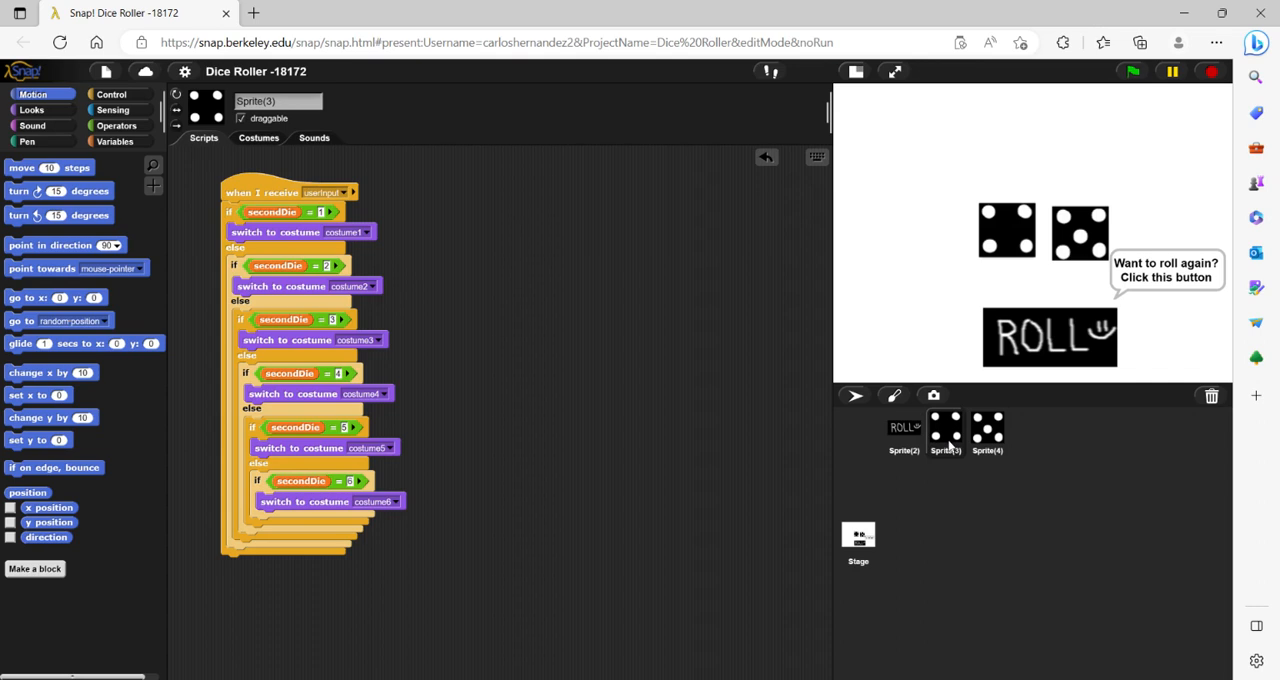
{"action": "mouse_move", "coordinate": [292, 332]}
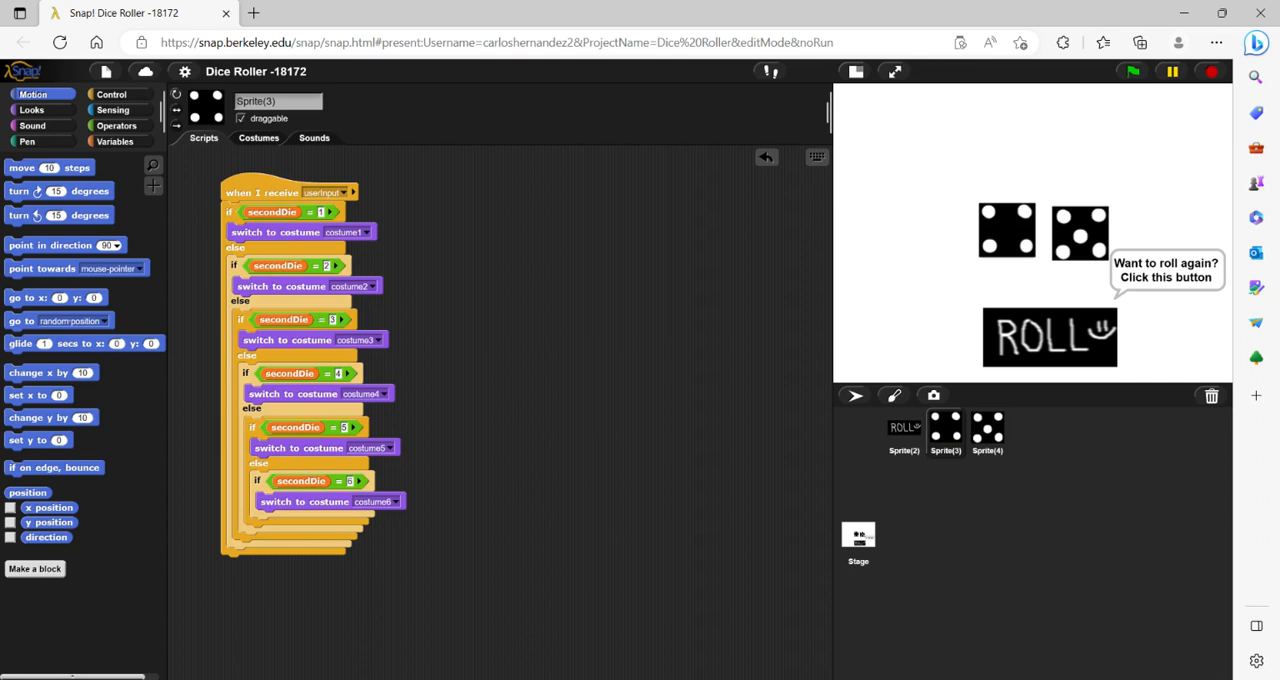
{"action": "left_click", "coordinate": [258, 138]}
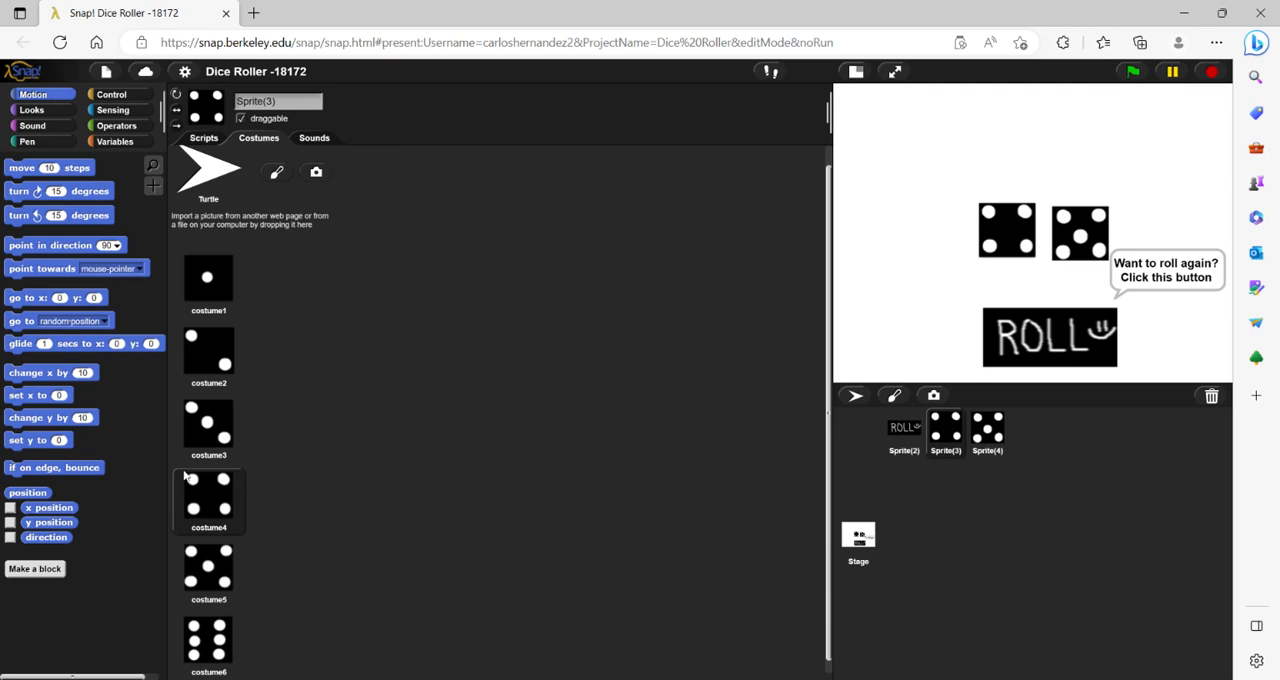
{"action": "mouse_move", "coordinate": [212, 496]}
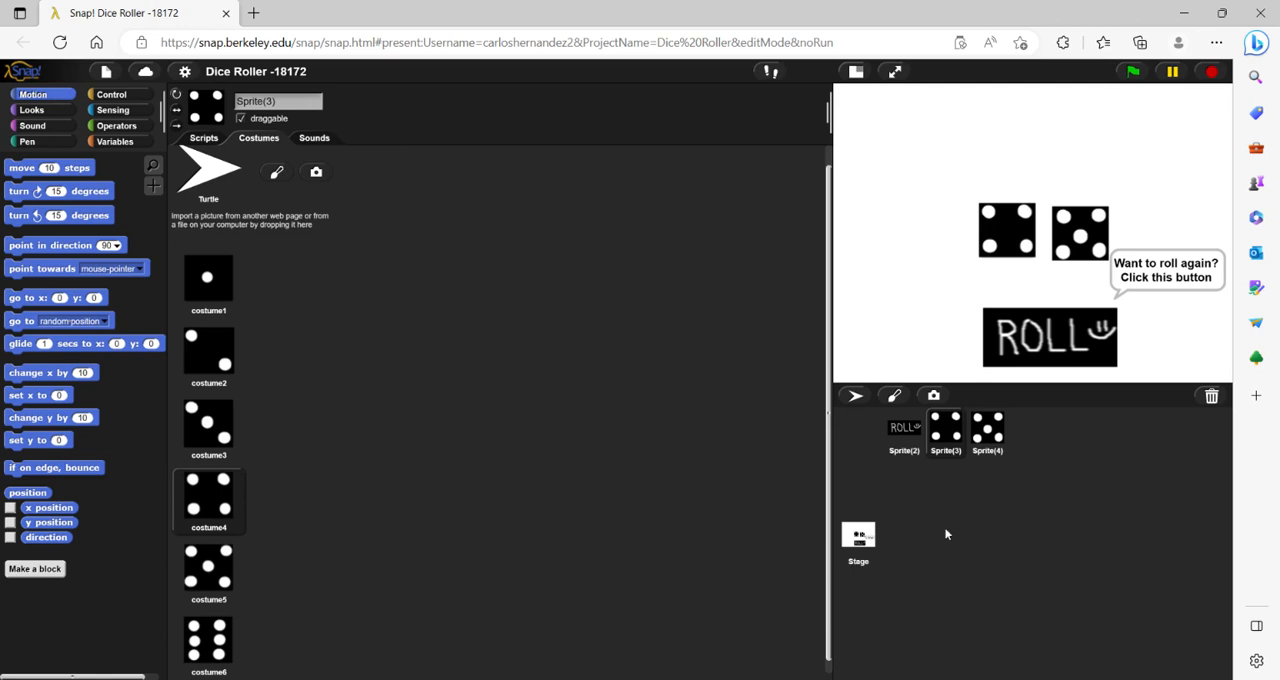
{"action": "left_click", "coordinate": [988, 432]}
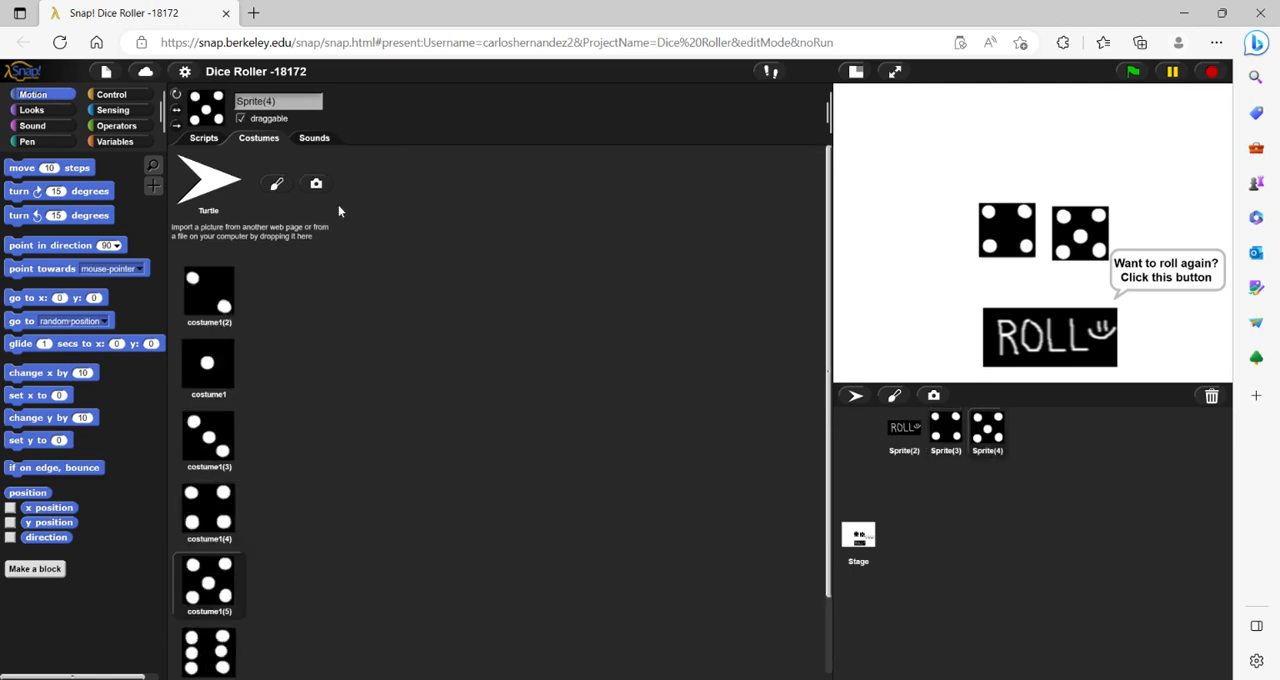
Review Sprite(4)'s firstDie script and its dot costumes, then select the Stage
{"action": "left_click", "coordinate": [204, 136]}
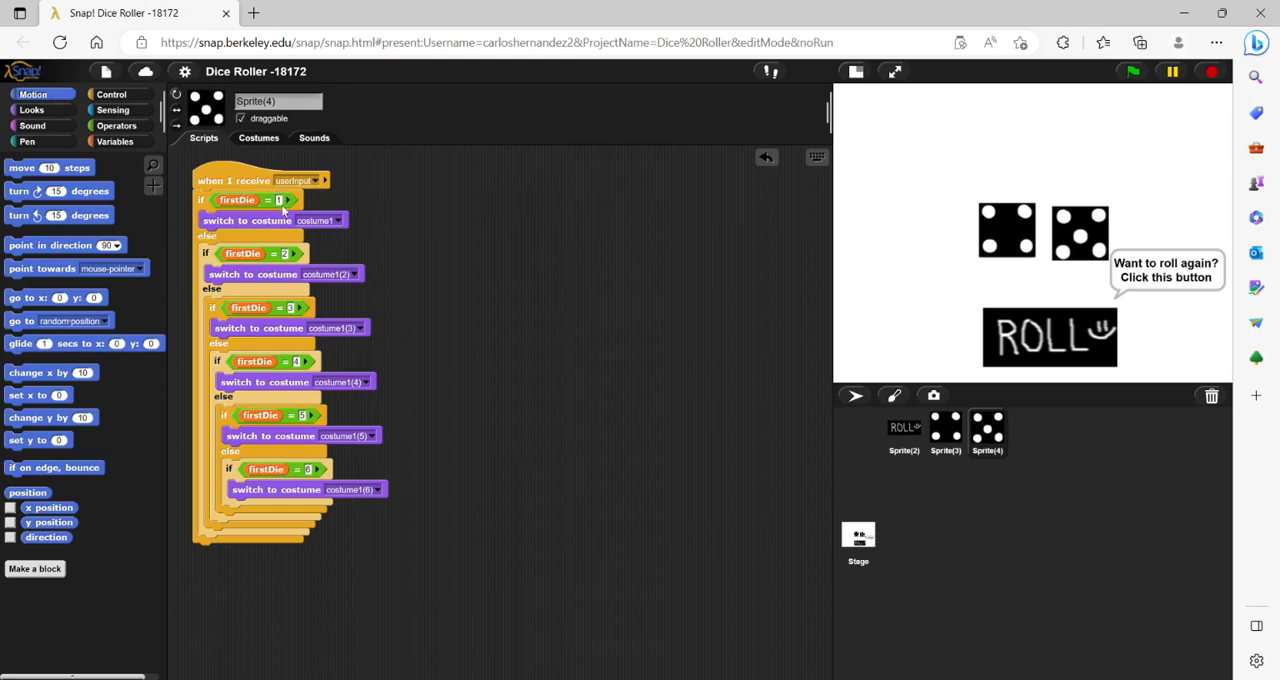
{"action": "left_click", "coordinate": [258, 136]}
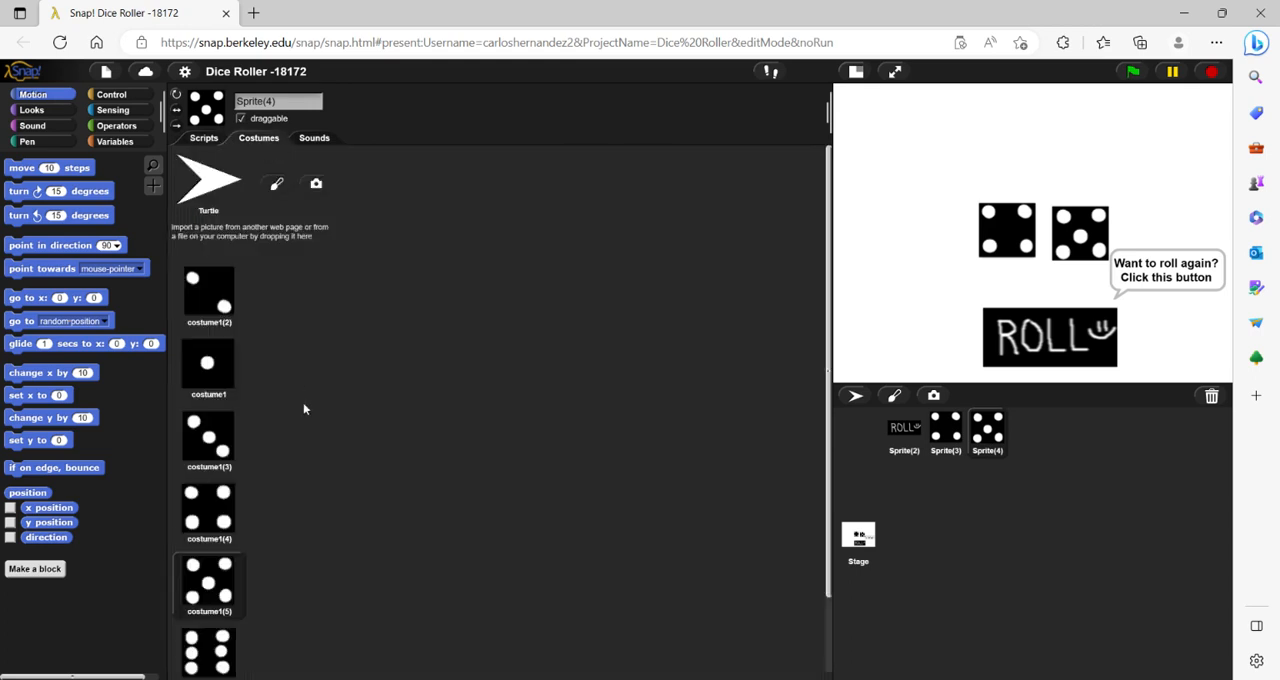
{"action": "scroll", "scroll_direction": "down", "scroll_amount": 3}
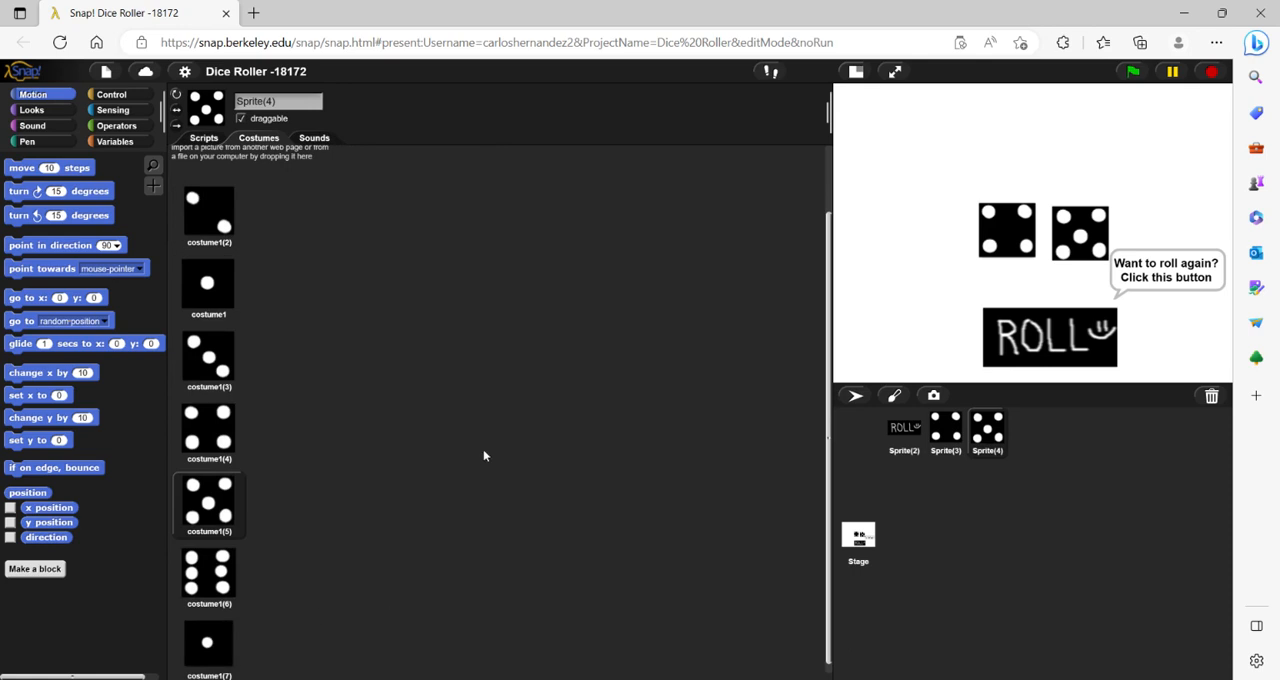
{"action": "left_click", "coordinate": [856, 540]}
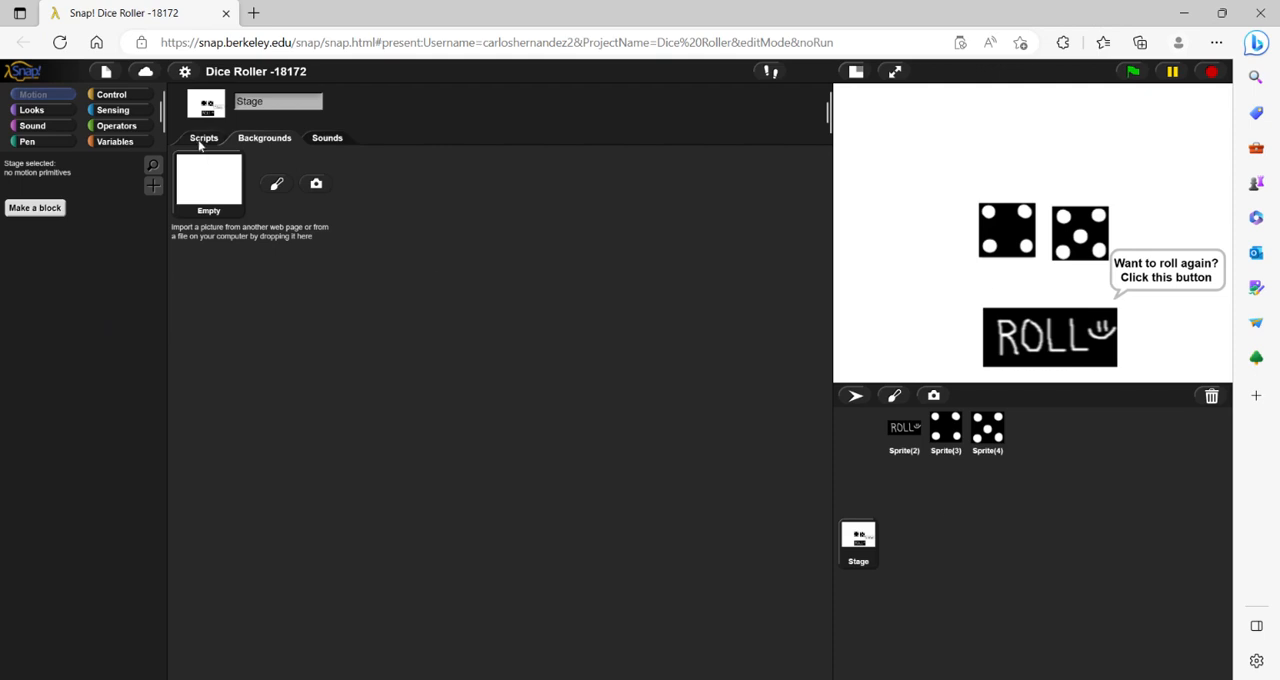
Confirm the Stage's Scripts area is empty and reselect the ROLL button sprite
{"action": "left_click", "coordinate": [204, 136]}
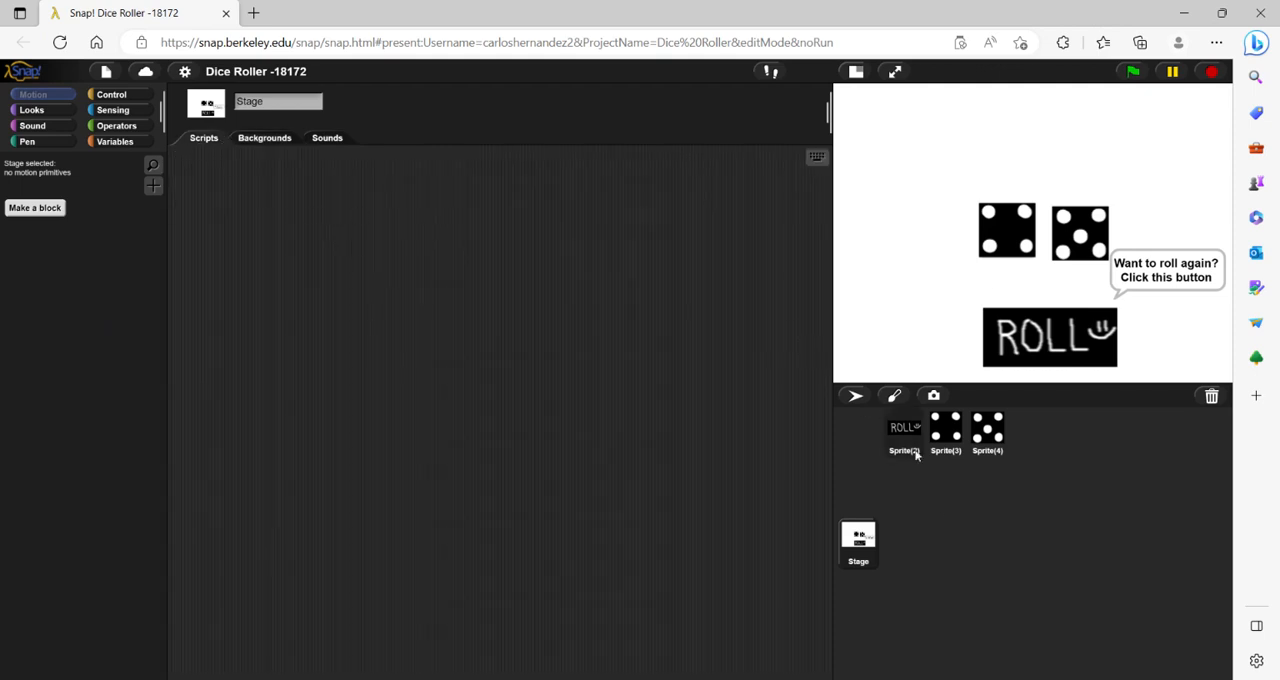
{"action": "left_click", "coordinate": [904, 432]}
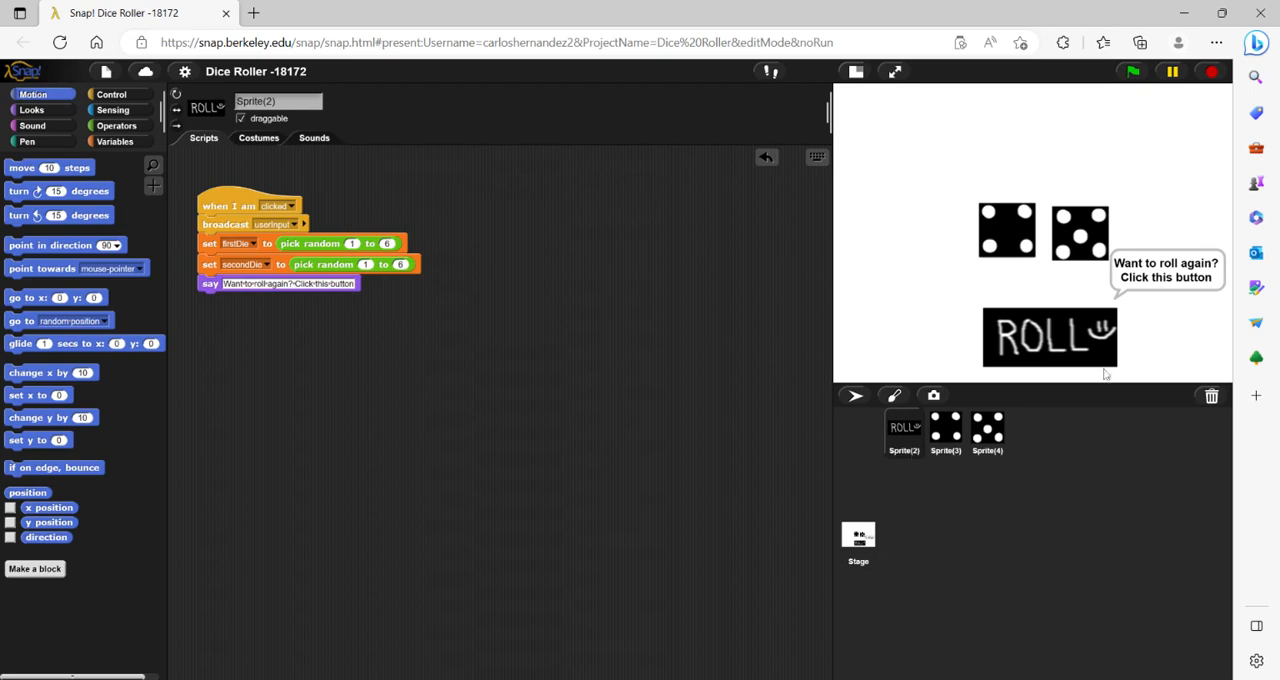
{"action": "mouse_move", "coordinate": [232, 298]}
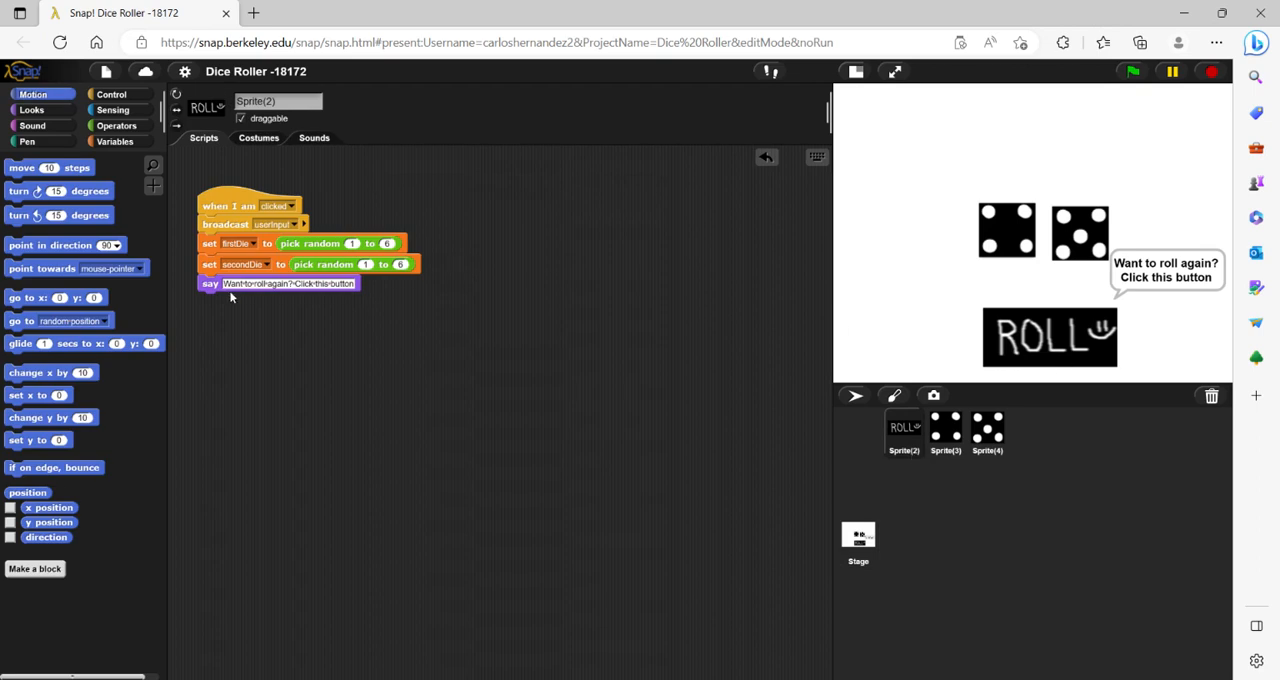
{"action": "mouse_move", "coordinate": [568, 250]}
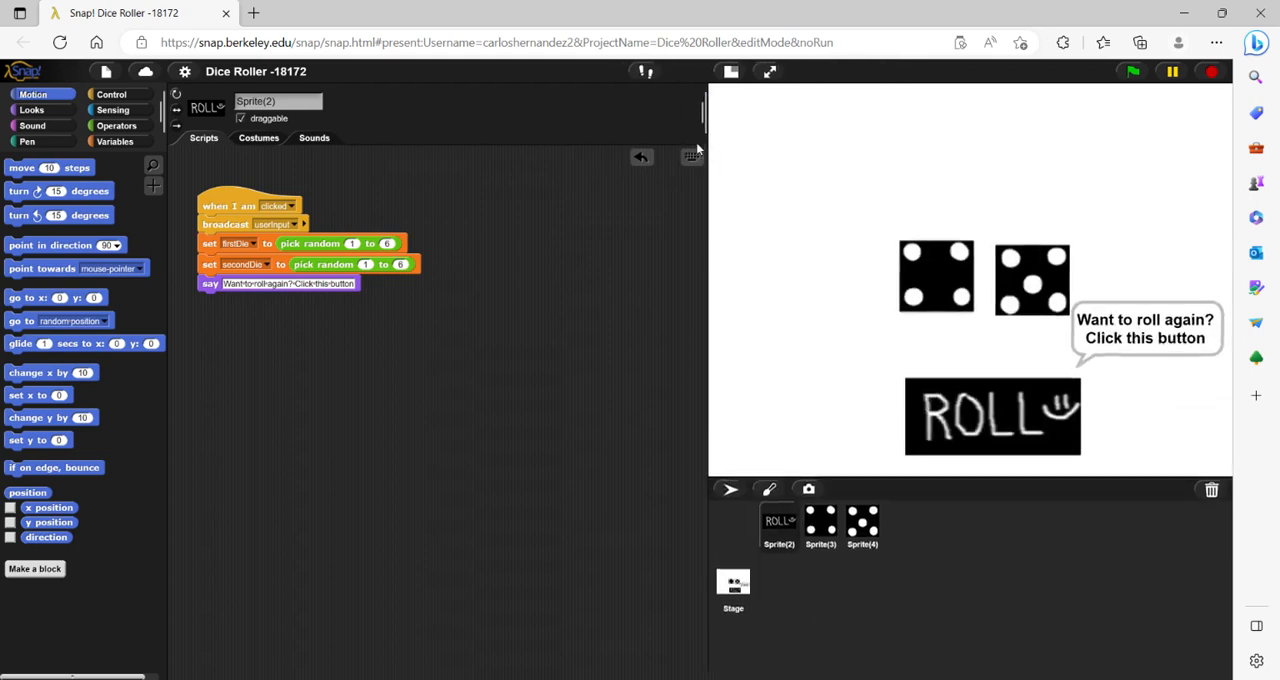
Roll the dice four times via the ROLL sprite, ending with two sixes
{"action": "left_click", "coordinate": [1132, 72]}
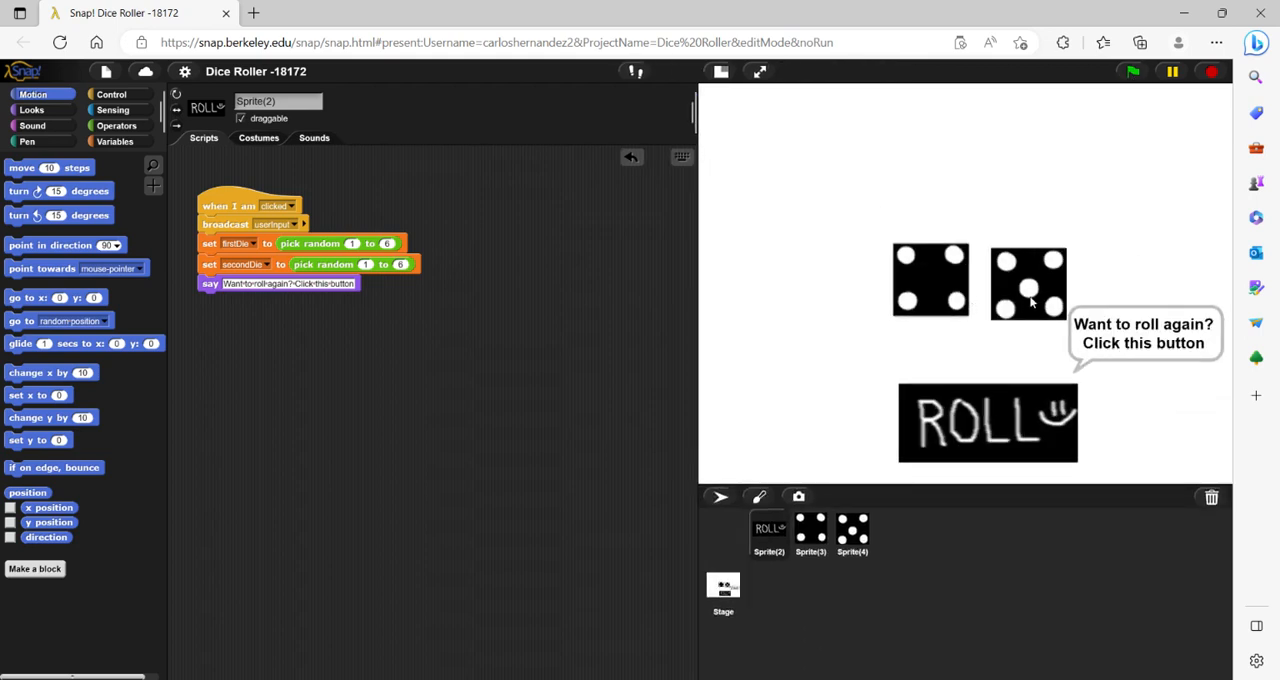
{"action": "left_click", "coordinate": [988, 422]}
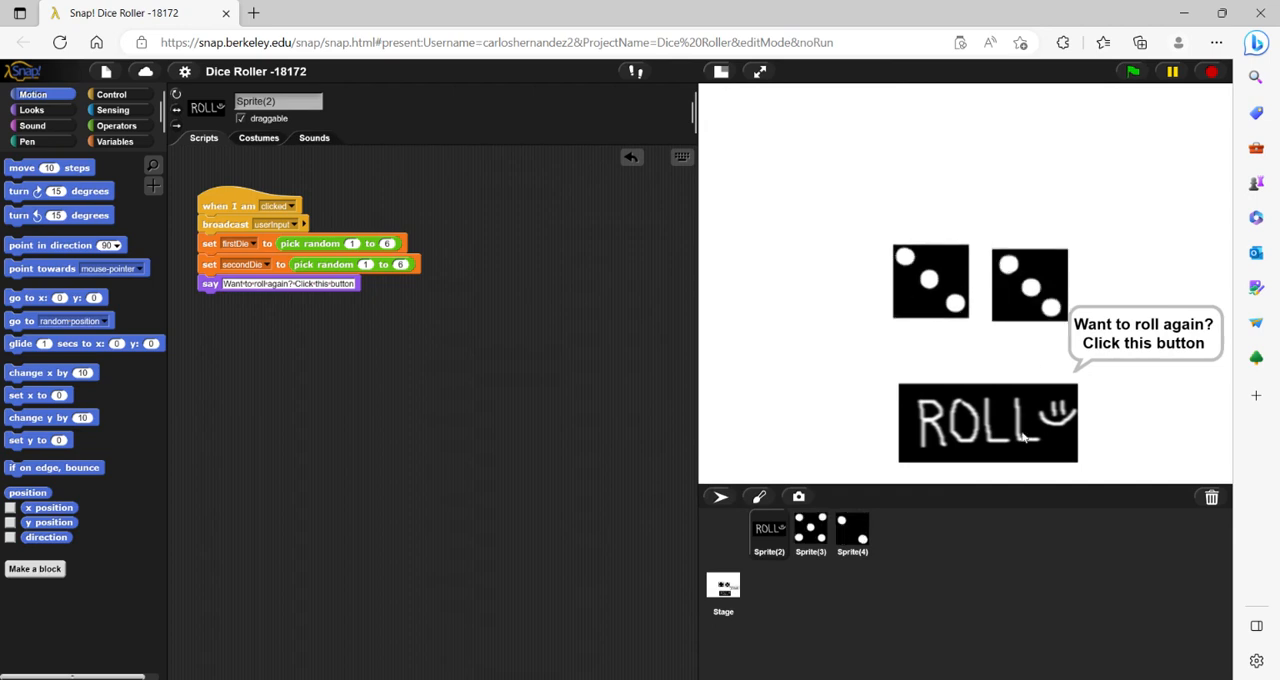
{"action": "left_click", "coordinate": [988, 422]}
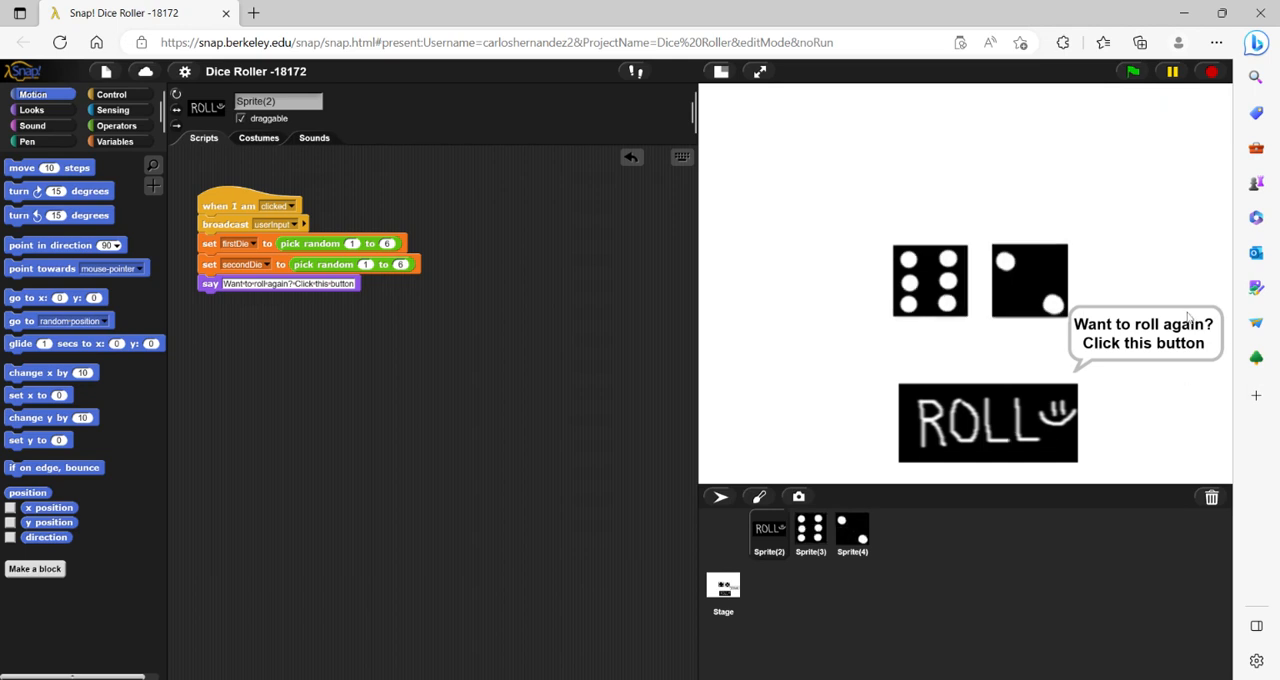
{"action": "mouse_move", "coordinate": [1024, 418]}
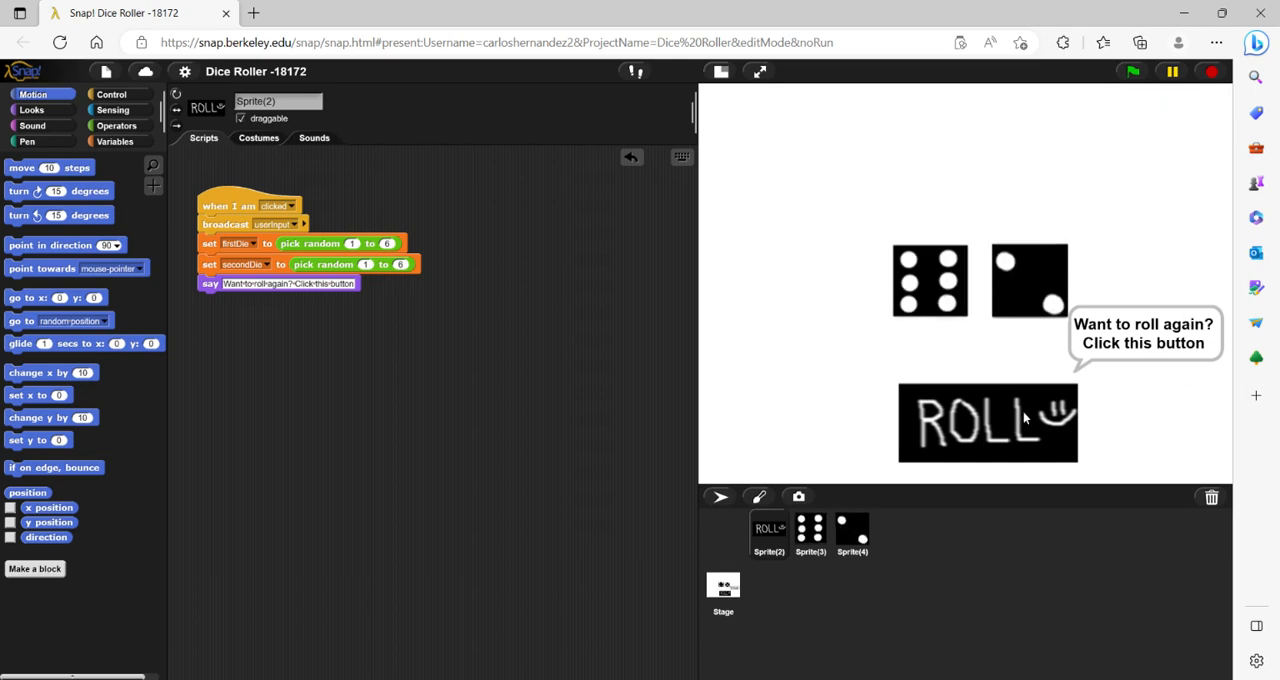
{"action": "left_click", "coordinate": [988, 424]}
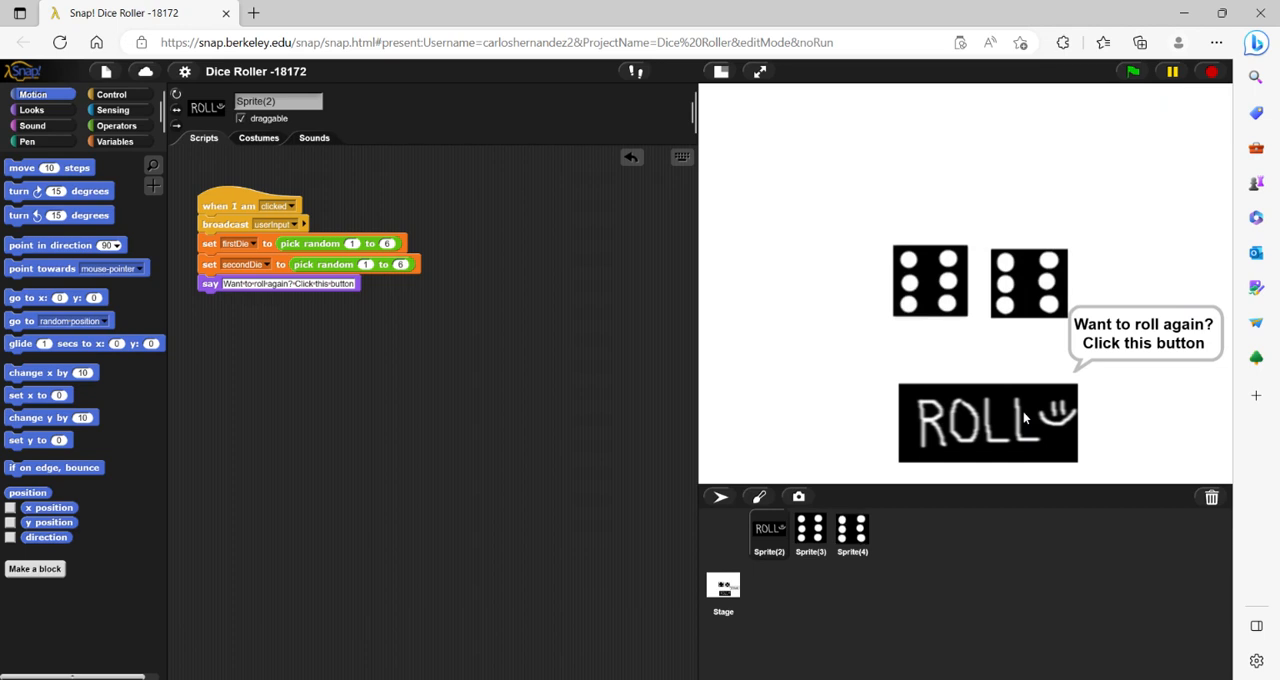